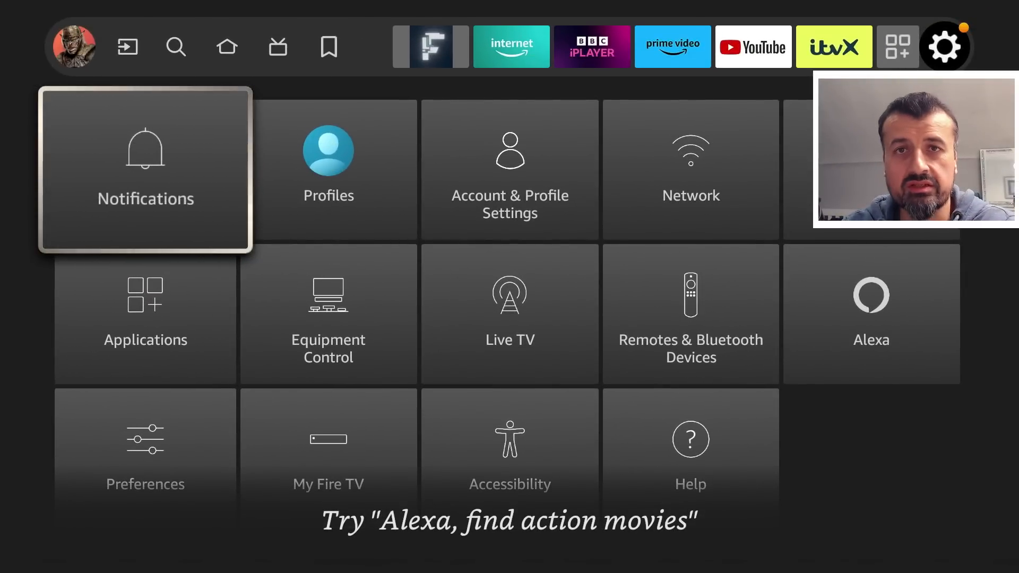
Read the Fire Security 'Launcher Manager has been blocked' notice and accept its warning with OK.
click(145, 170)
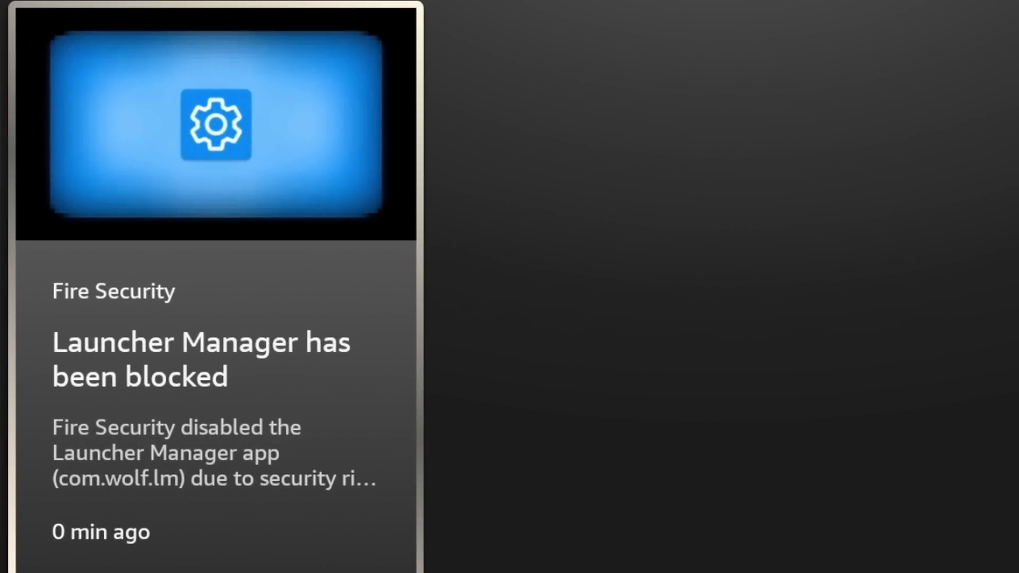
click(215, 293)
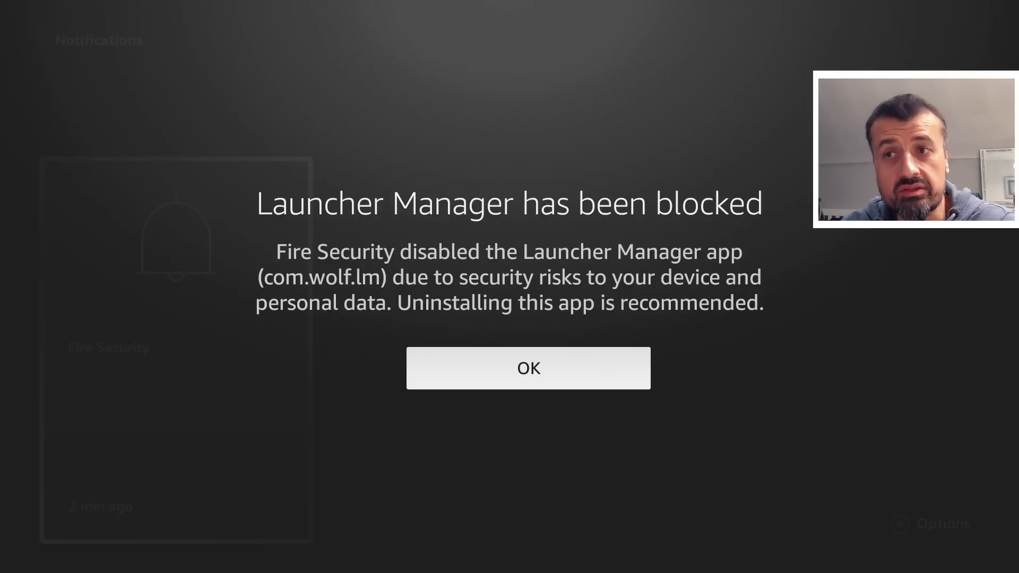
click(527, 368)
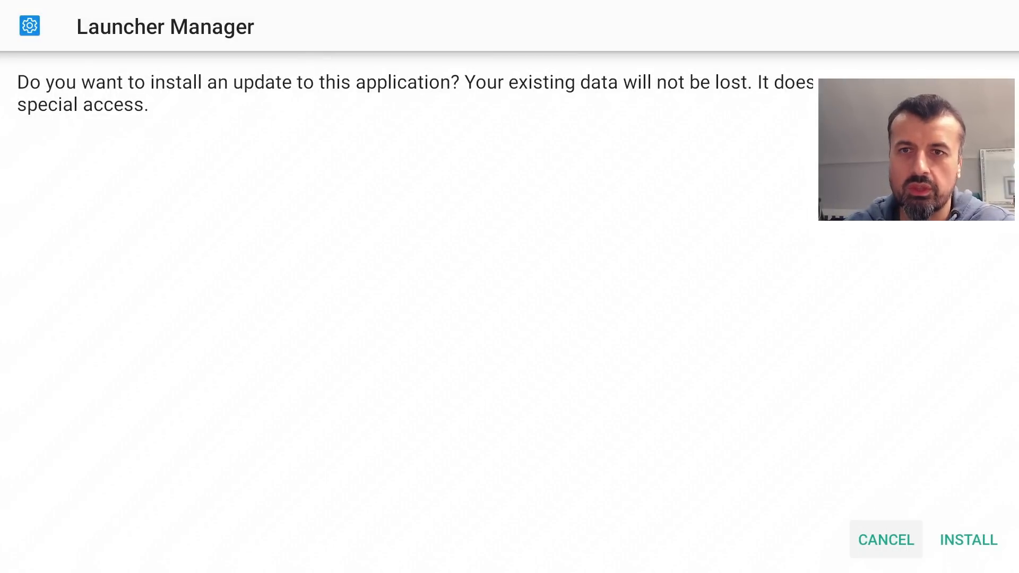
Install the Launcher Manager update and close the installer after 'App installed.' appears.
click(968, 539)
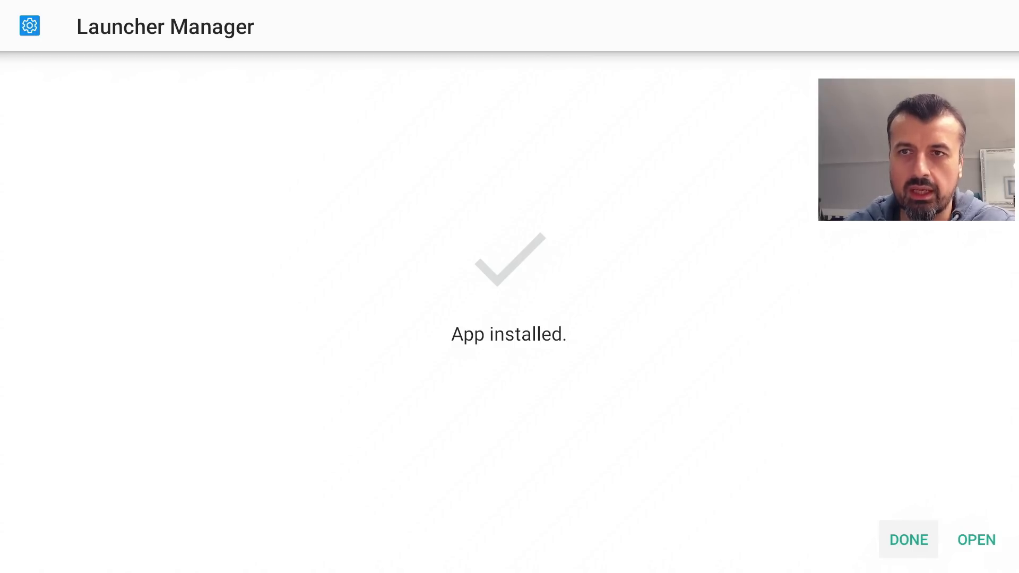
click(908, 540)
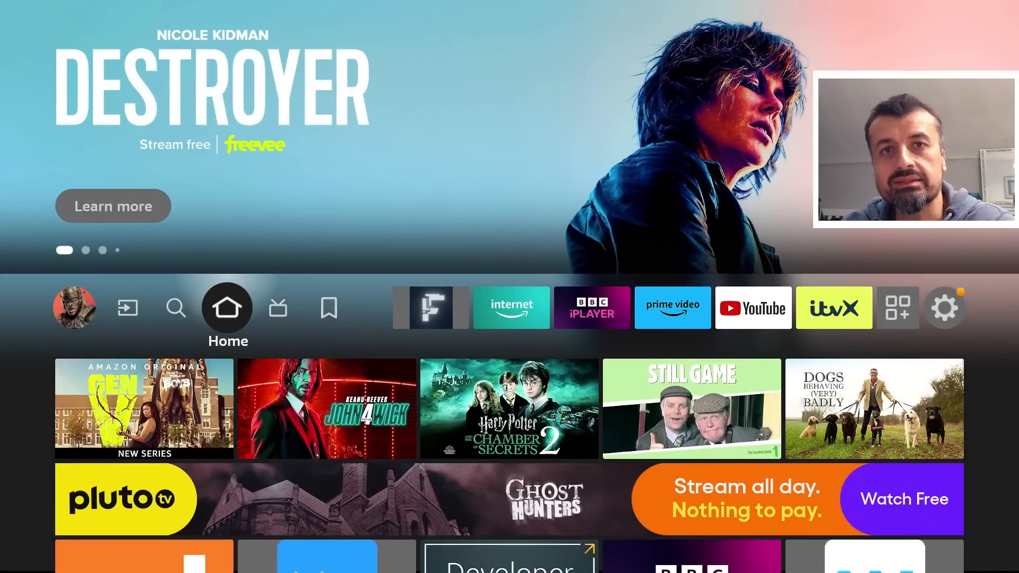
Go from Home through the Settings gear into the Notifications list.
click(73, 306)
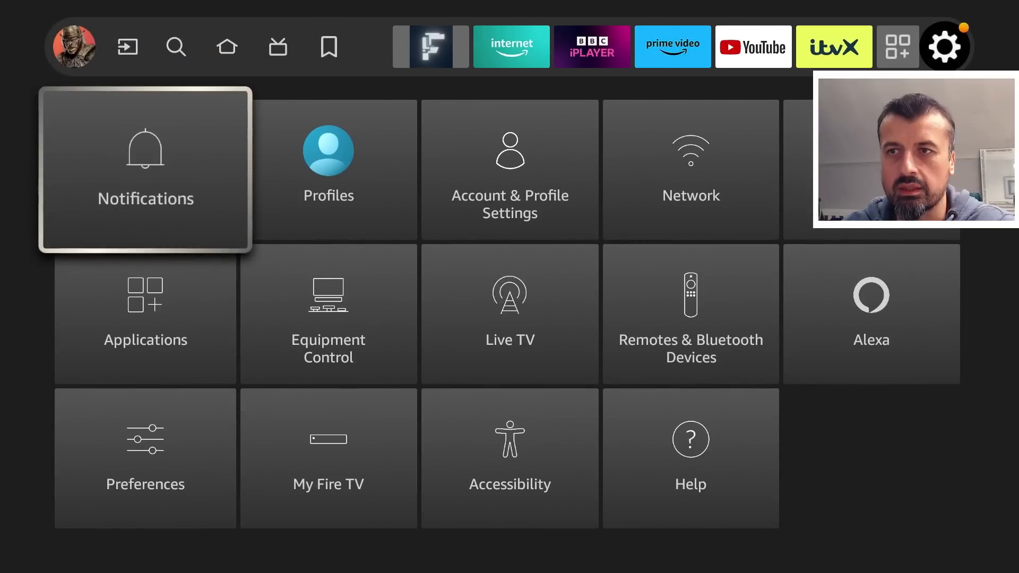
click(145, 169)
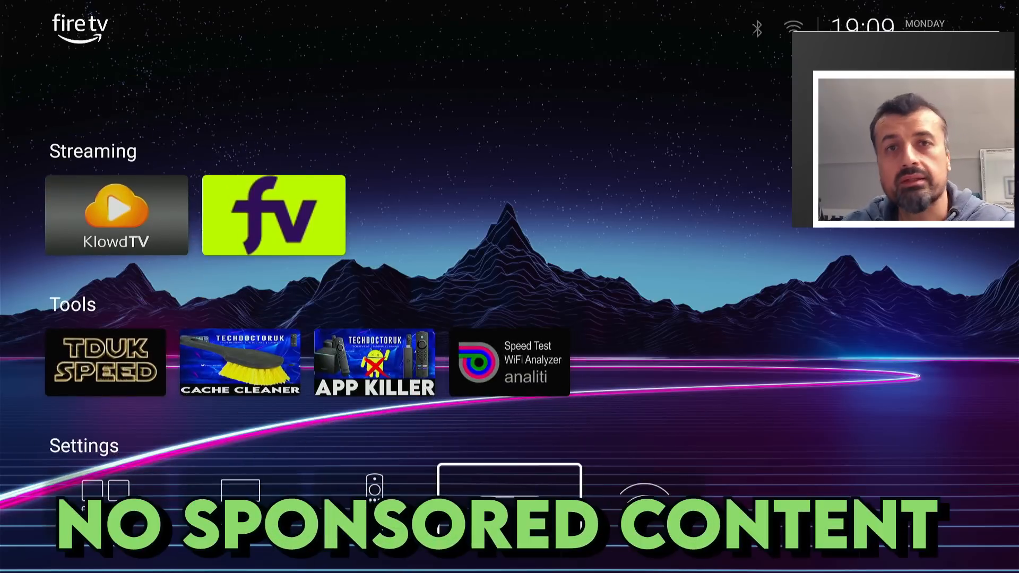
Scroll the custom launcher's Streaming and Tools rows before returning to the stock home.
scroll(down, 3)
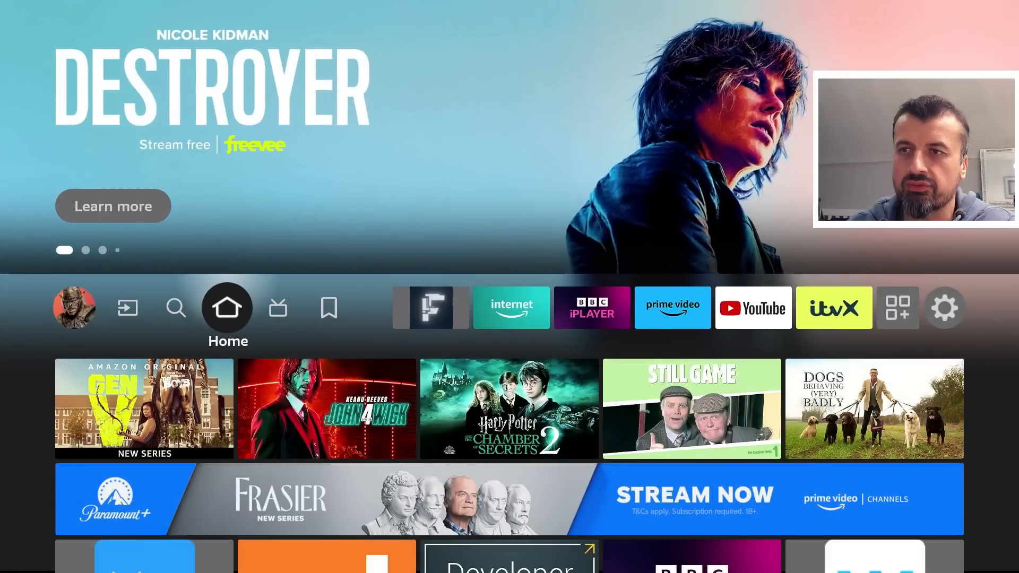
Go through Settings to My Fire TV > About, showing the Auto Offload What's New page.
click(944, 306)
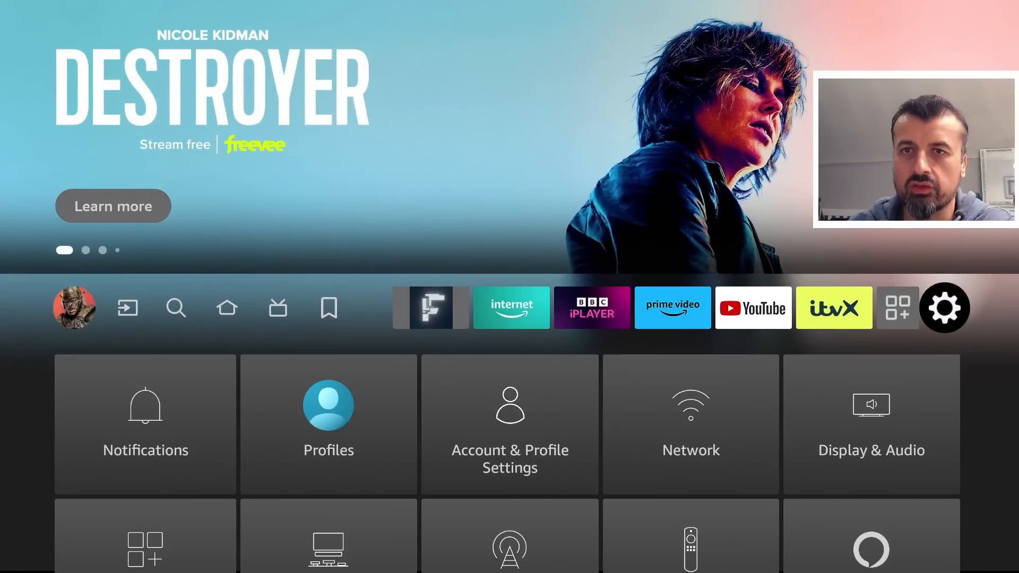
scroll(down, 3)
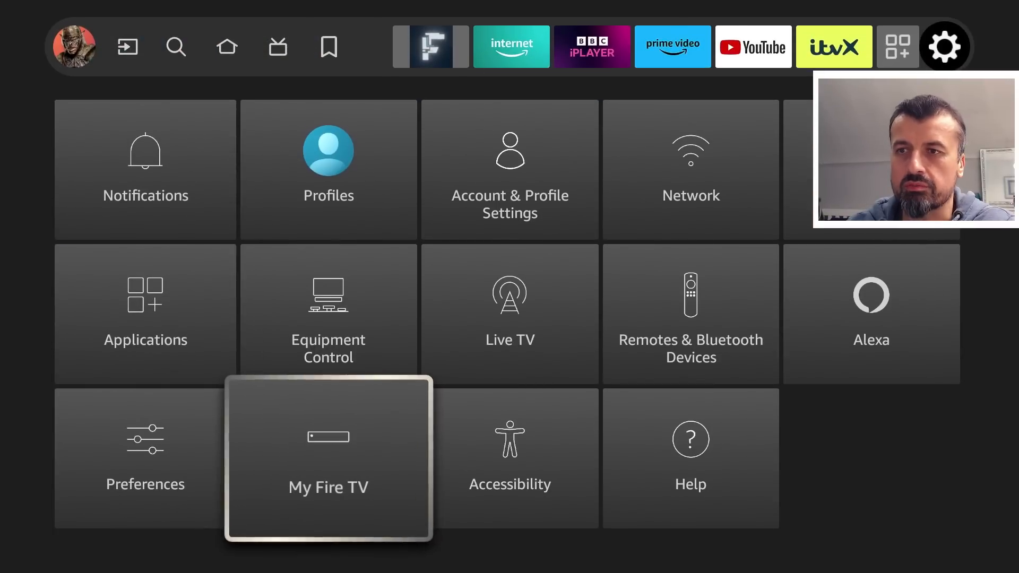
click(328, 457)
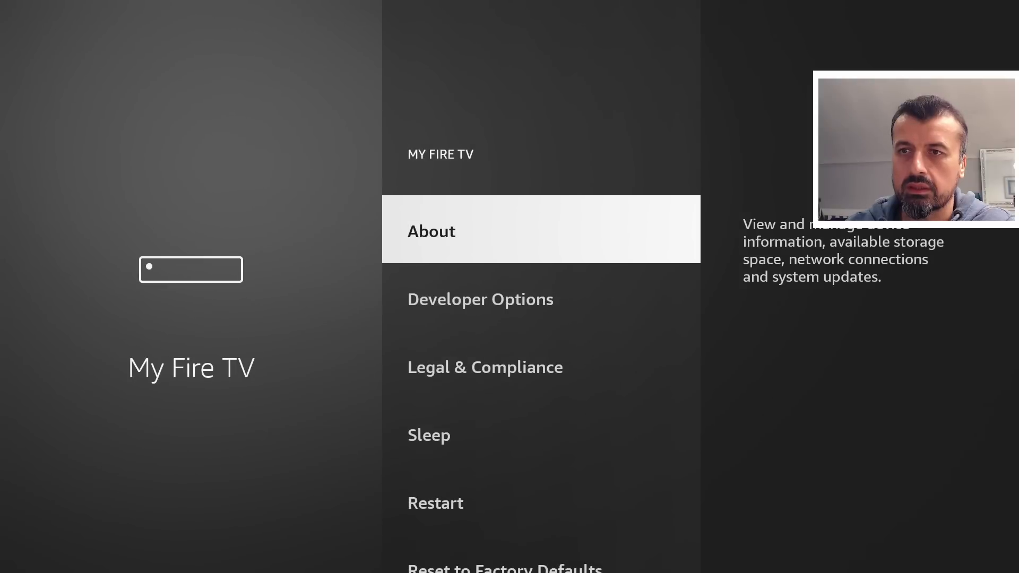
click(431, 231)
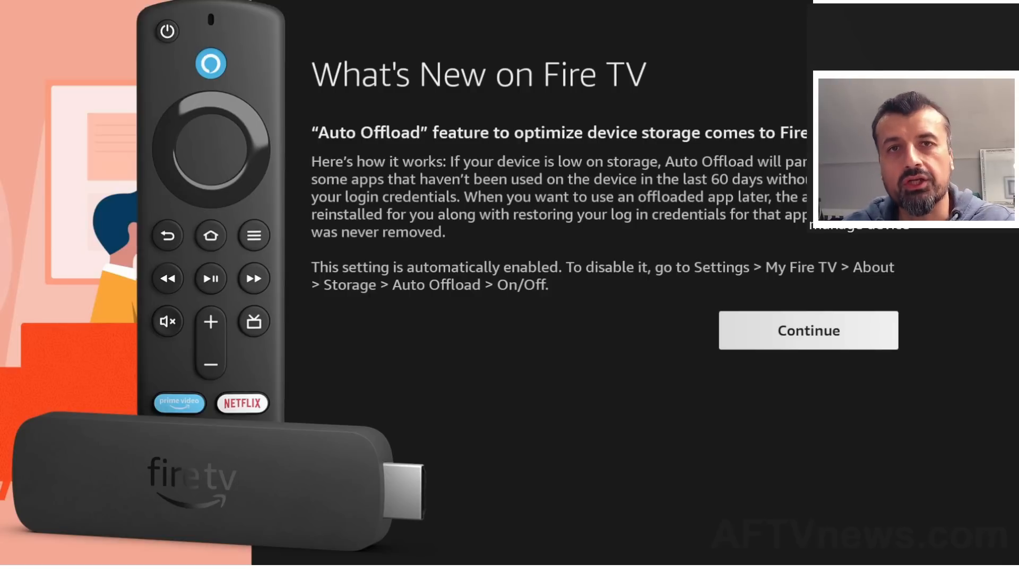
Continue past the Auto Offload What's New screen to the home screen.
click(808, 330)
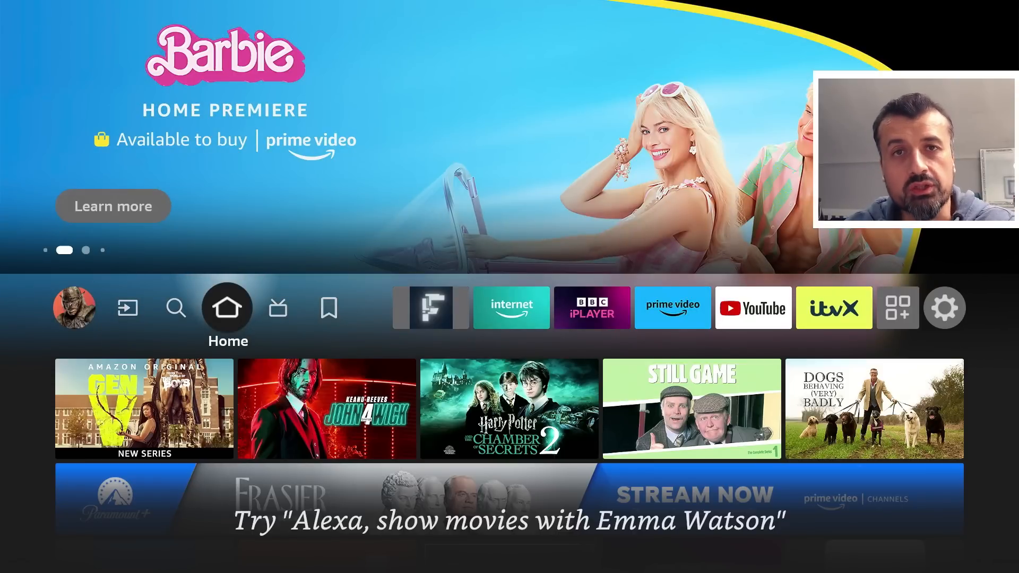
Scroll the Fire TV home screen, then move to the IPVanish offer page.
scroll(down, 3)
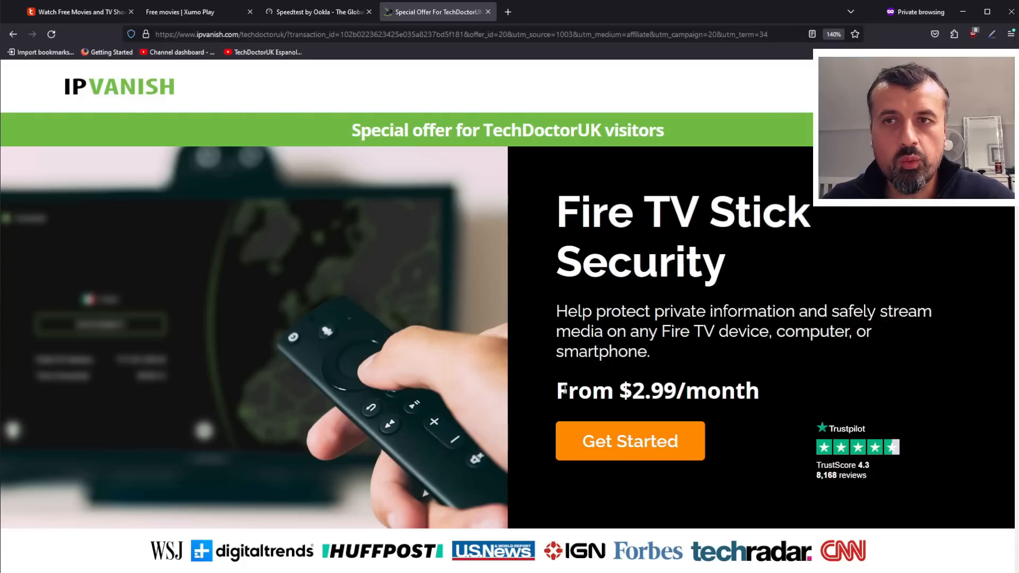
Highlight 'From $2.99/month' and scroll to the $12.99, $2.99 and $3.49 plans.
drag(556, 390, 686, 391)
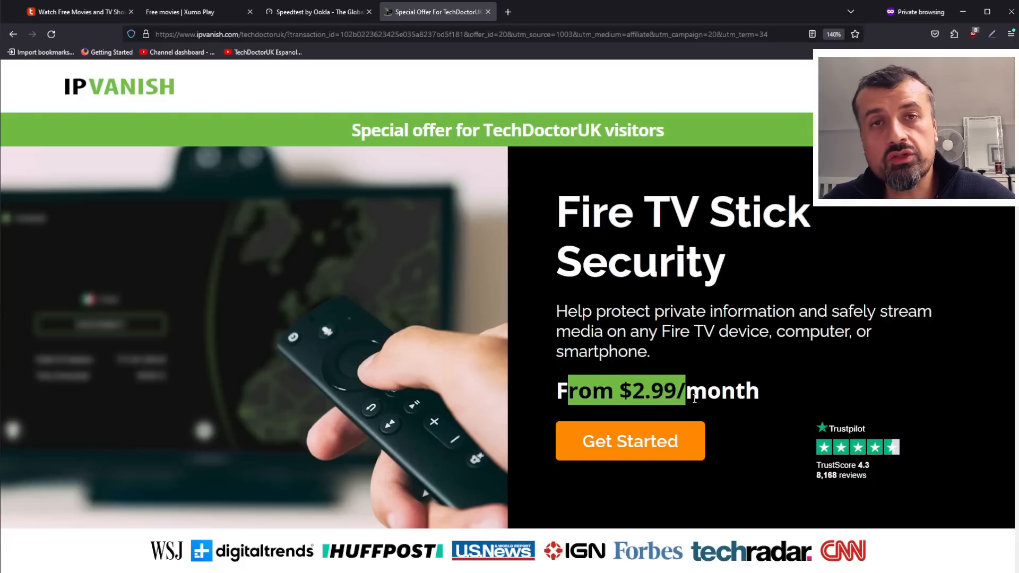
scroll(down, 3)
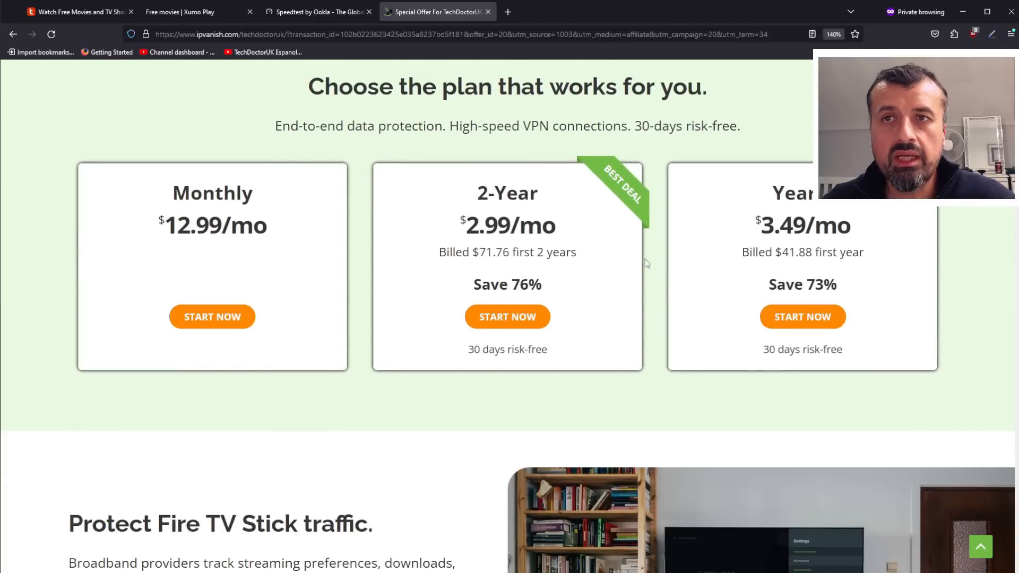